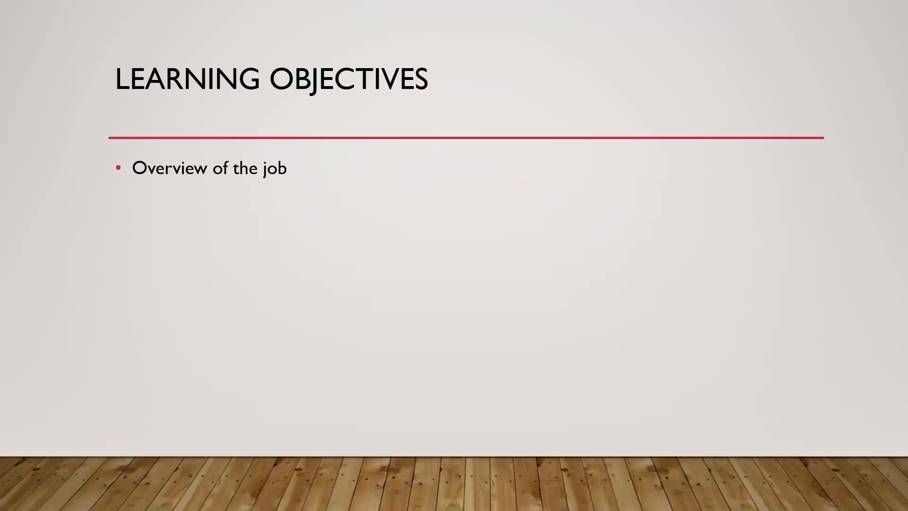
# Step: Advance the slideshow from the common tools slide to the Certs/Education slide (Security+, CEH, OSCP, Pentest+, CISSP)
pyautogui.write('Alternate job titles')
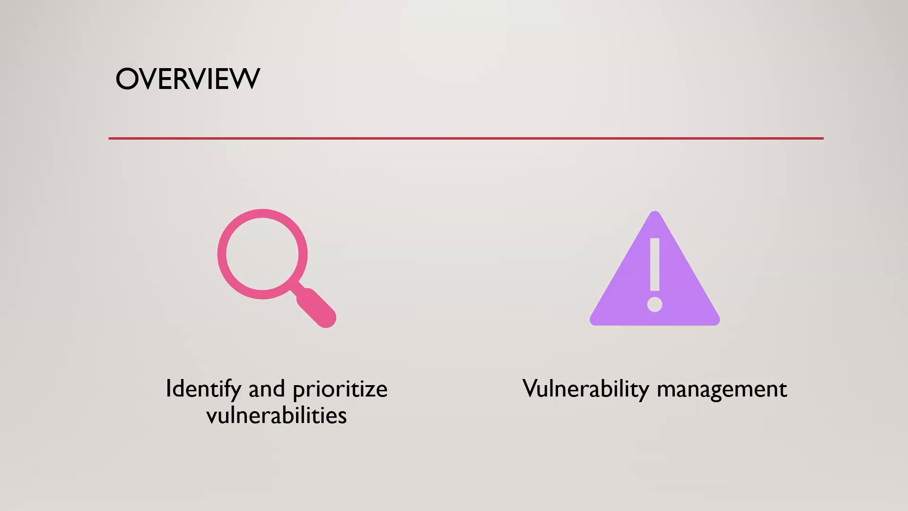
pyautogui.press('Right')
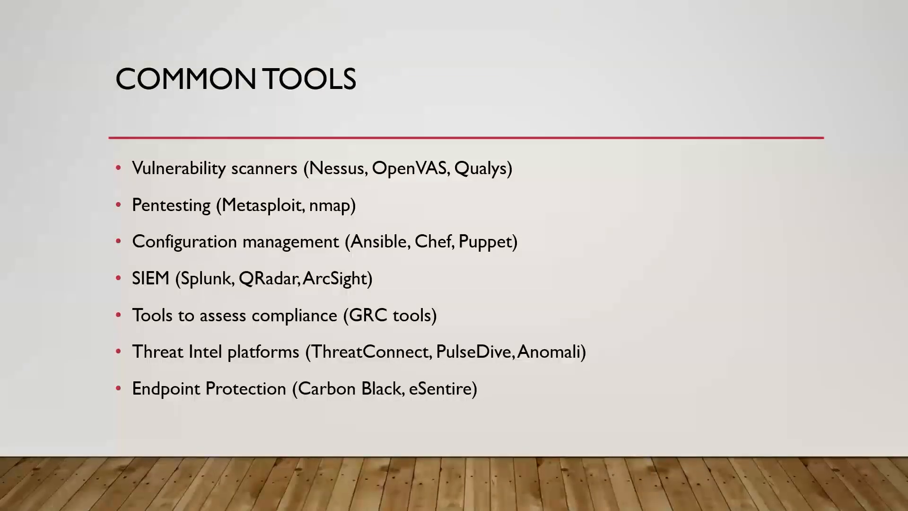
pyautogui.press('Right')
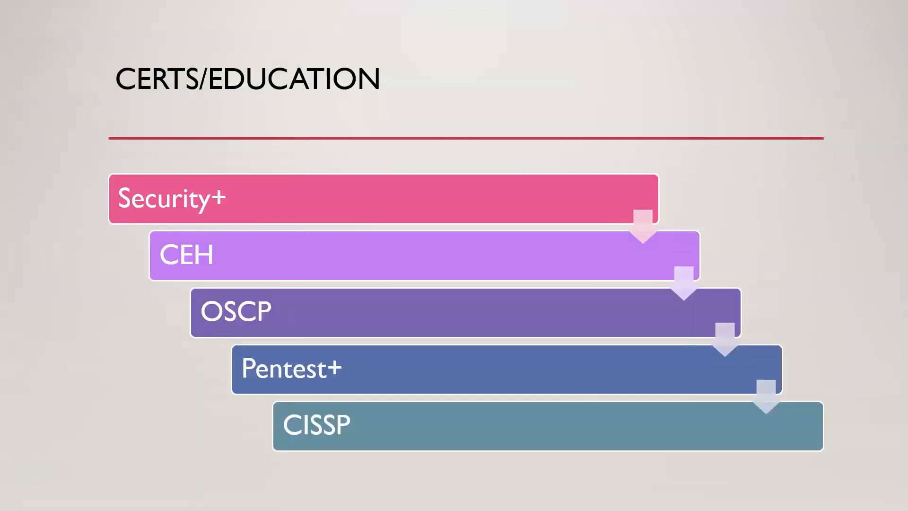